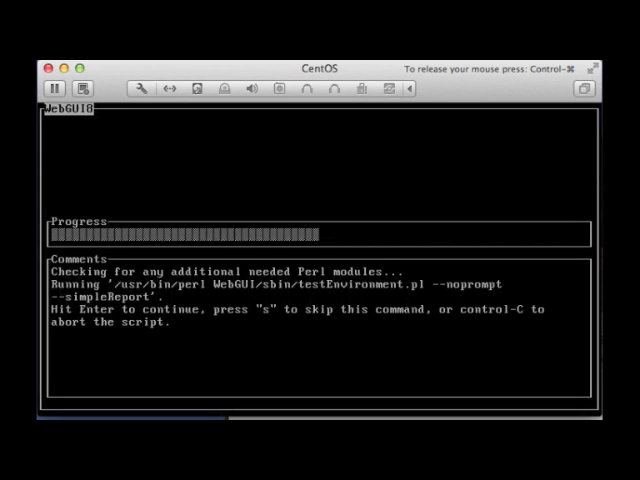
Accept each installer prompt: Perl module check, removing the stock nginx config, and running the upgrade scripts.
{"action": "key", "text": "Return"}
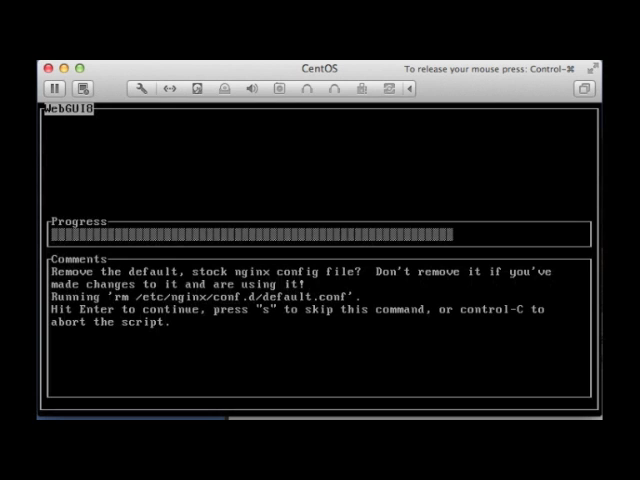
{"action": "key", "text": "Return"}
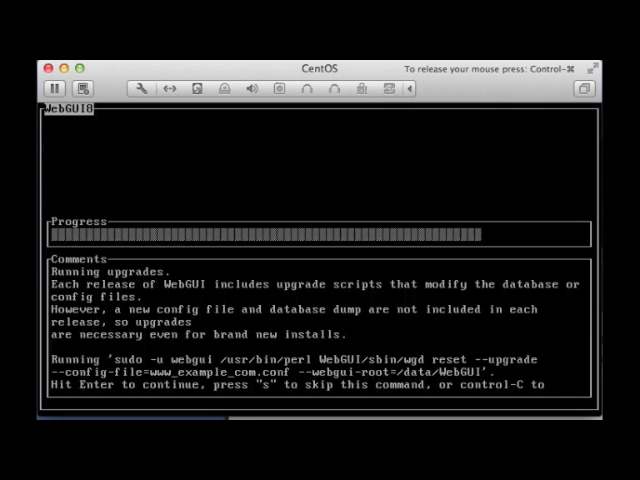
{"action": "key", "text": "Return"}
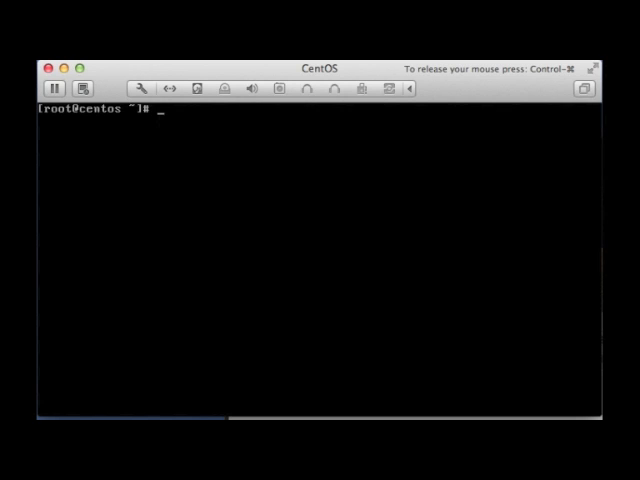
Run ps ax | grep webgui to verify WebGUI processes, then head into /data to list its contents.
{"action": "type", "text": "ps ax|grep"}
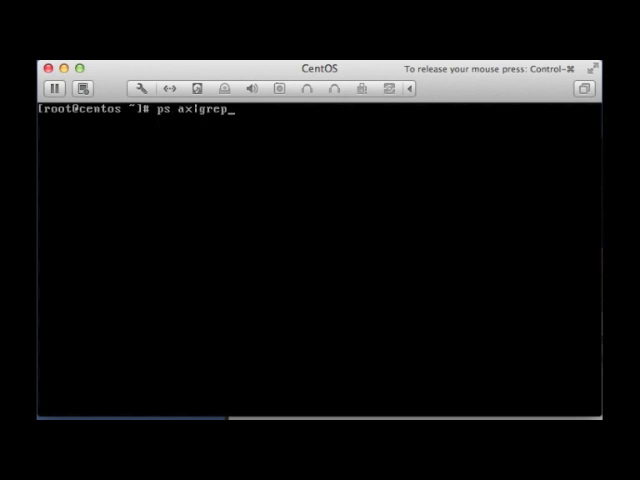
{"action": "type", "text": "web"}
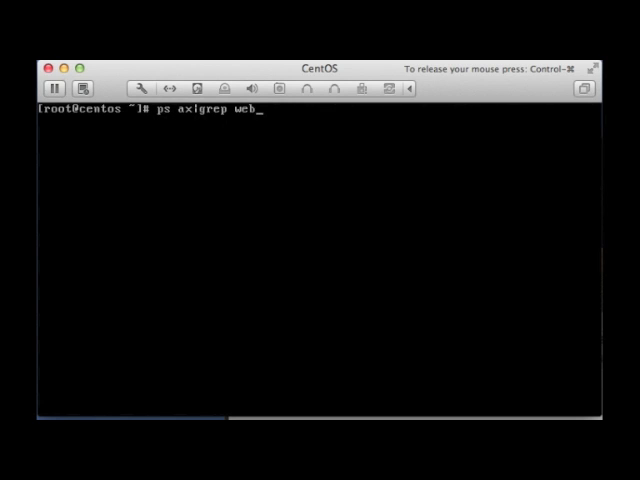
{"action": "key", "text": "Return"}
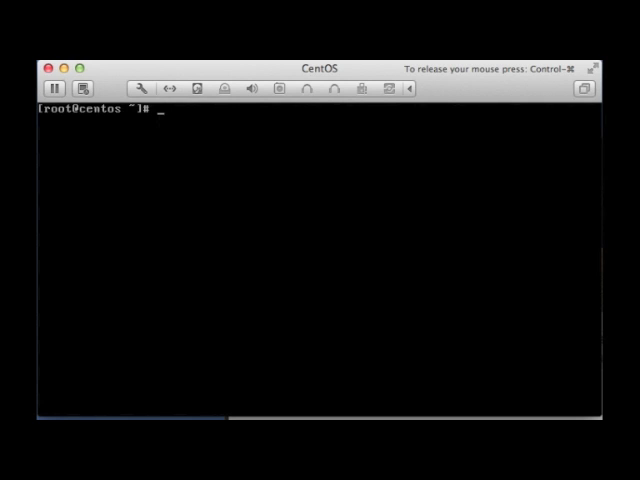
{"action": "type", "text": "cd /data"}
{"action": "type", "text": "ls -l"}
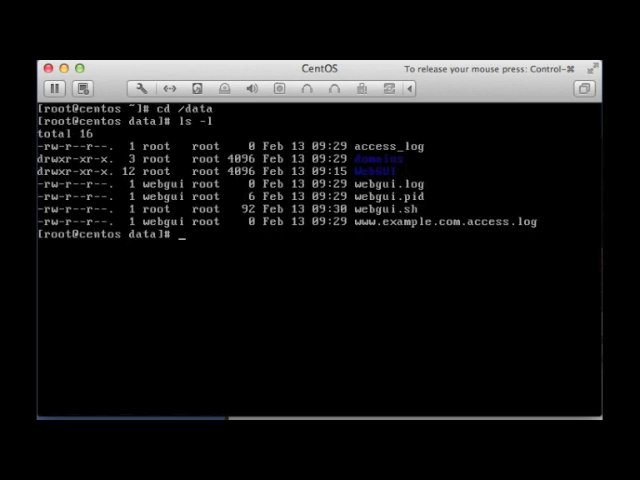
Move into /data/WebGUI/etc, list its config files, and start vi on www_example_com.conf.
{"action": "type", "text": "cd WebGUI/"}
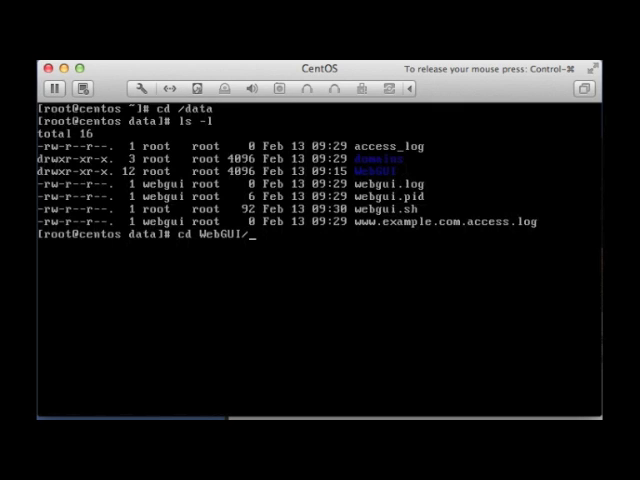
{"action": "key", "text": "Return"}
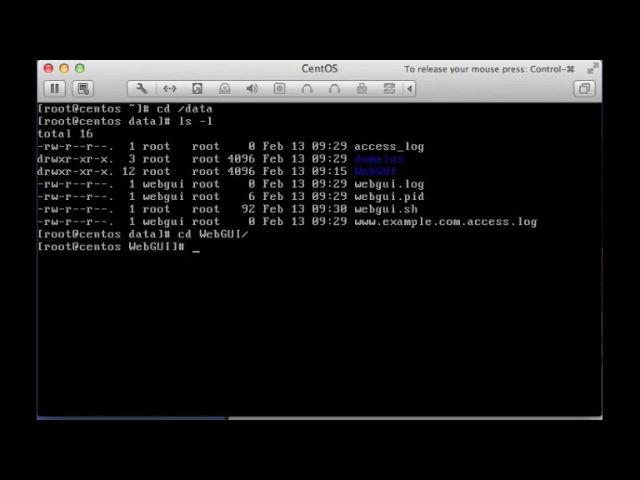
{"action": "type", "text": "cd etc"}
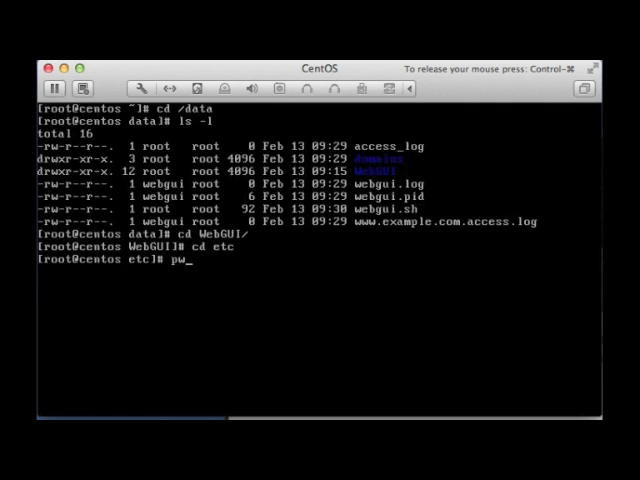
{"action": "key", "text": "Return"}
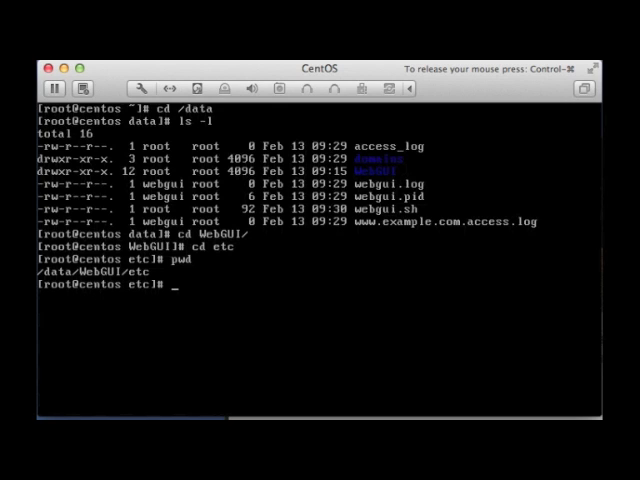
{"action": "type", "text": "ls -l"}
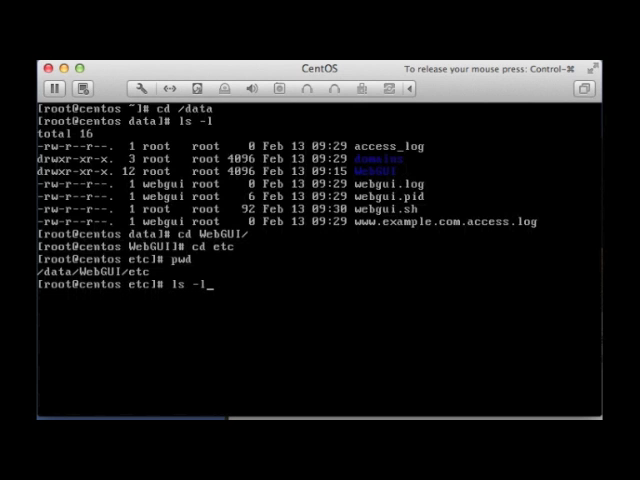
{"action": "key", "text": "Return"}
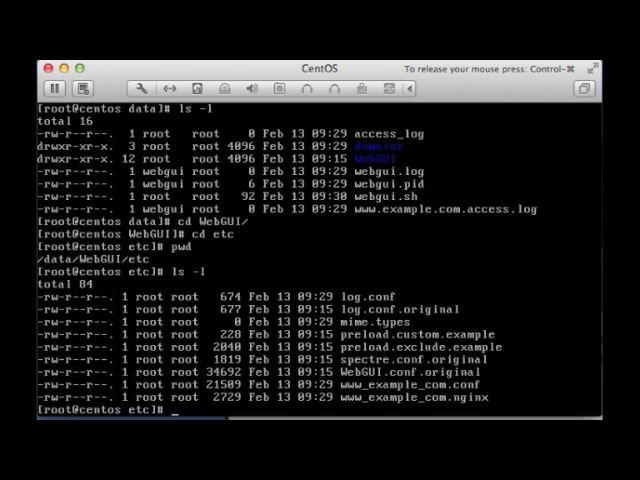
{"action": "type", "text": "vi www_example_com.conf"}
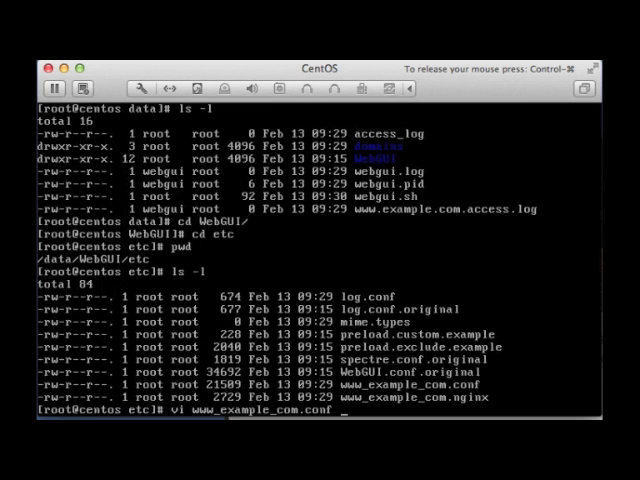
View www_example_com.conf in vi and scroll through its settings.
{"action": "key", "text": "Return"}
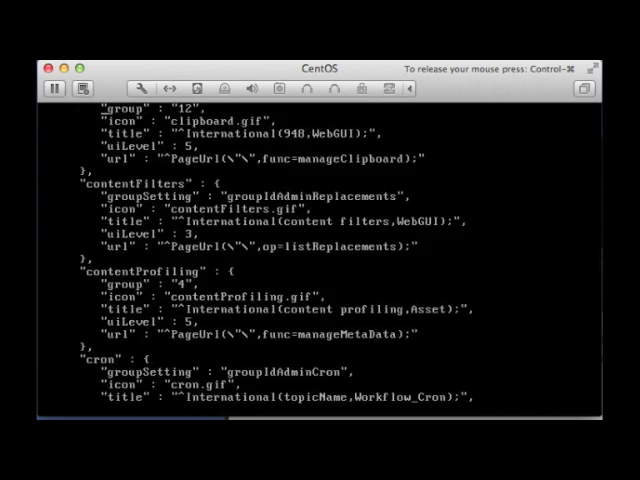
{"action": "scroll", "scroll_direction": "down", "scroll_amount": 3}
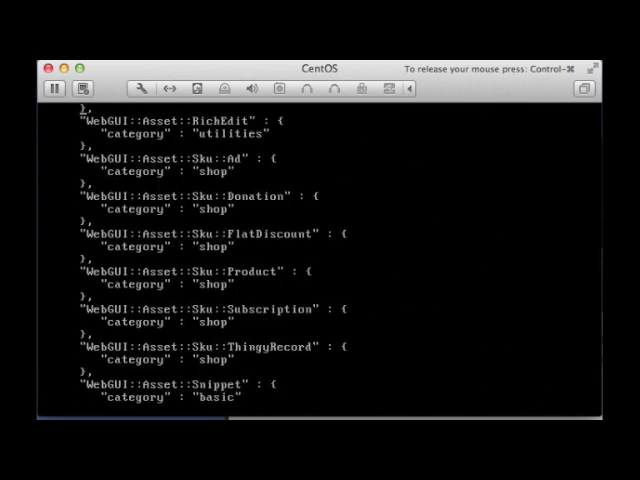
{"action": "scroll", "scroll_direction": "up", "scroll_amount": 3}
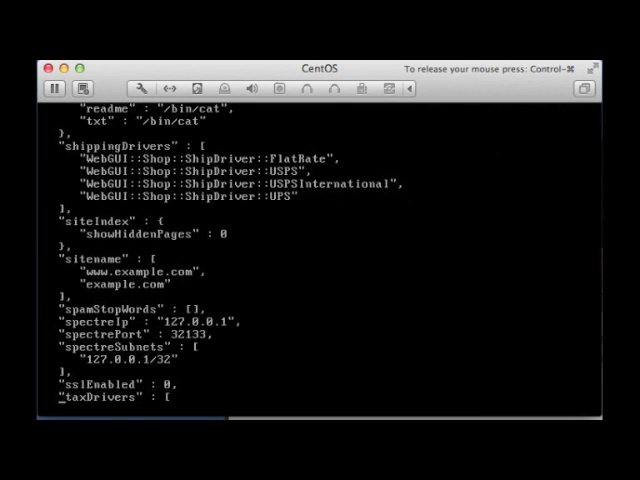
{"action": "scroll", "scroll_direction": "up", "scroll_amount": 3}
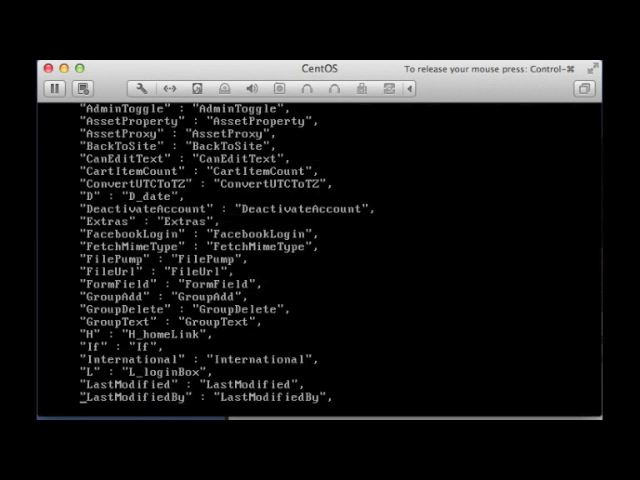
{"action": "scroll", "scroll_direction": "down", "scroll_amount": 3}
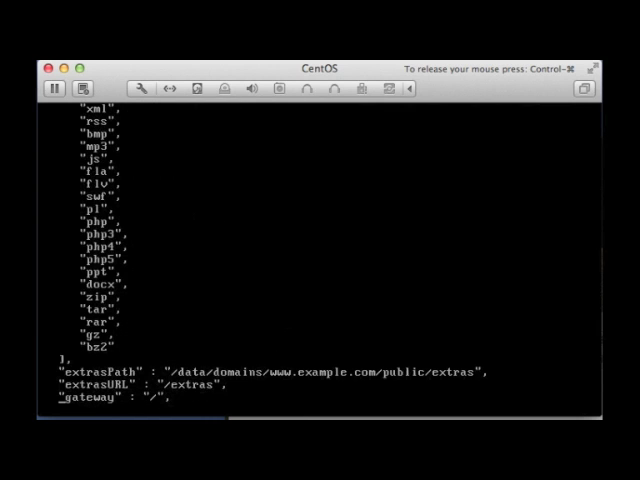
{"action": "scroll", "scroll_direction": "up", "scroll_amount": 3}
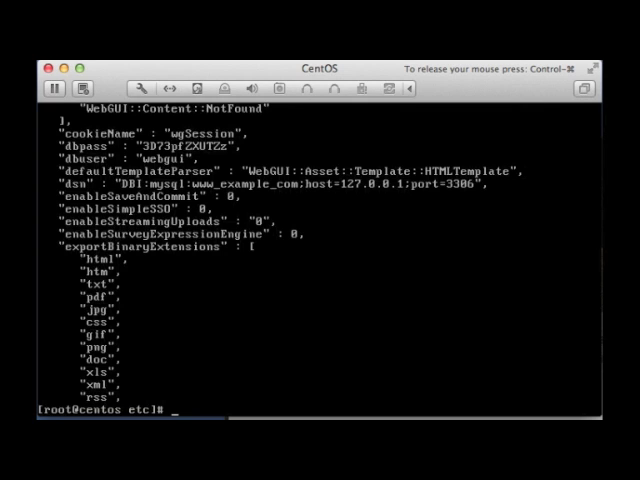
{"action": "mouse_move", "coordinate": [256, 164]}
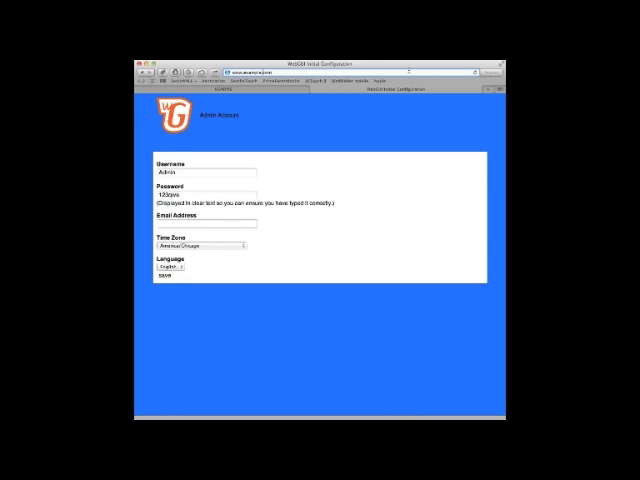
{"action": "mouse_move", "coordinate": [400, 62]}
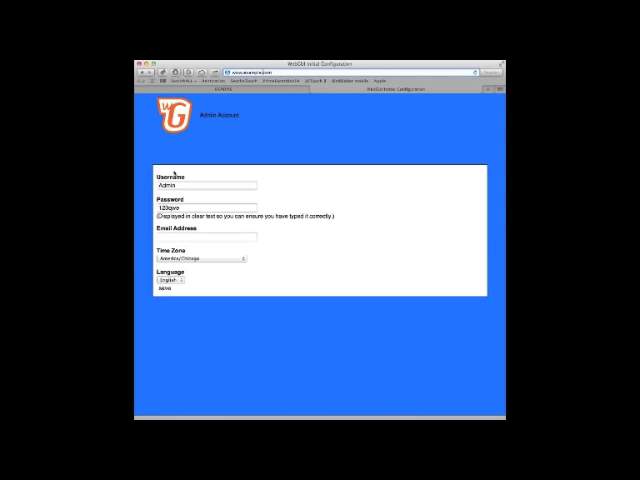
{"action": "mouse_move", "coordinate": [184, 374]}
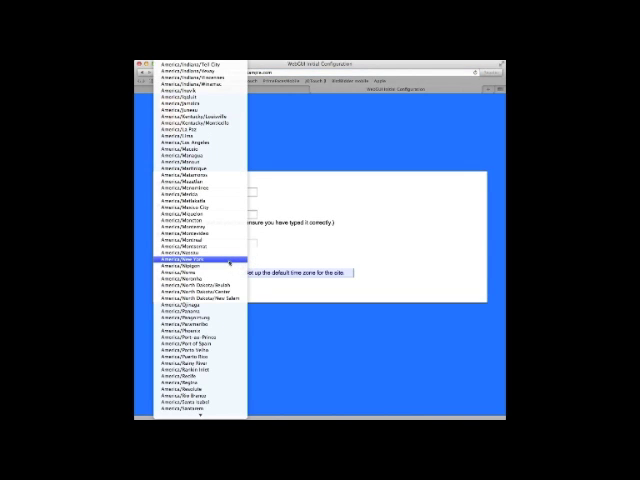
Choose the admin account's time zone and save the administrator settings.
{"action": "left_click", "coordinate": [192, 264]}
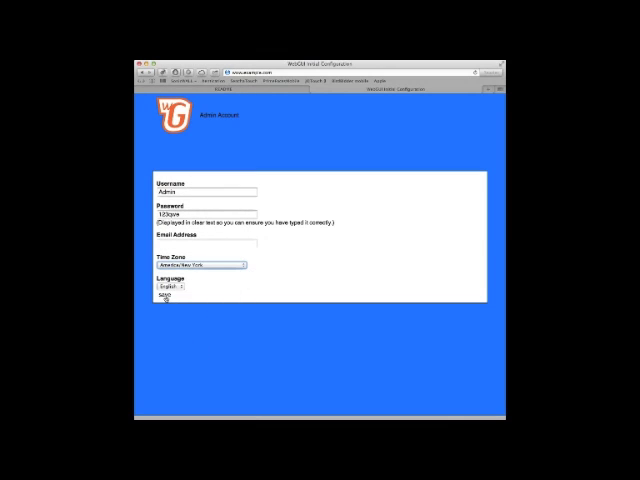
{"action": "left_click", "coordinate": [166, 292]}
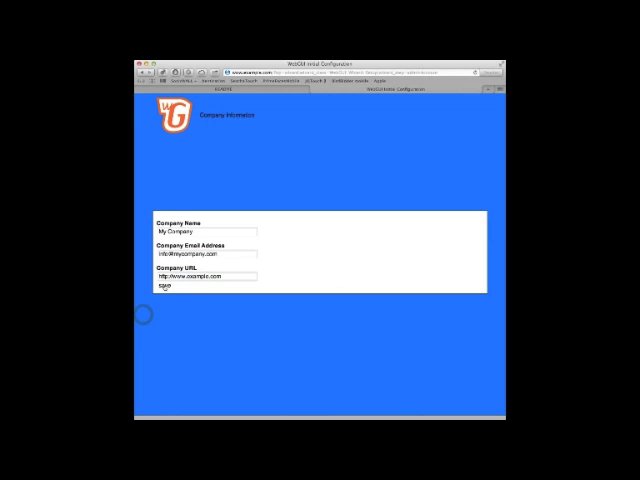
Save the Company Information page with its default name, e-mail and web address.
{"action": "left_click", "coordinate": [160, 292]}
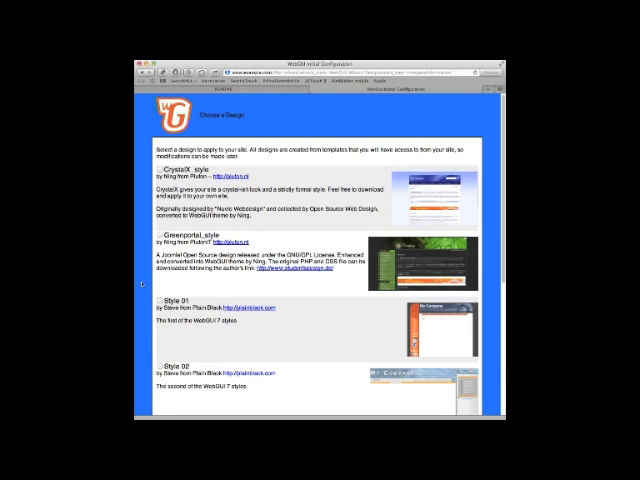
Browse the design list for the Underground style, then decline the pre-built starter pages.
{"action": "scroll", "scroll_direction": "down", "scroll_amount": 3}
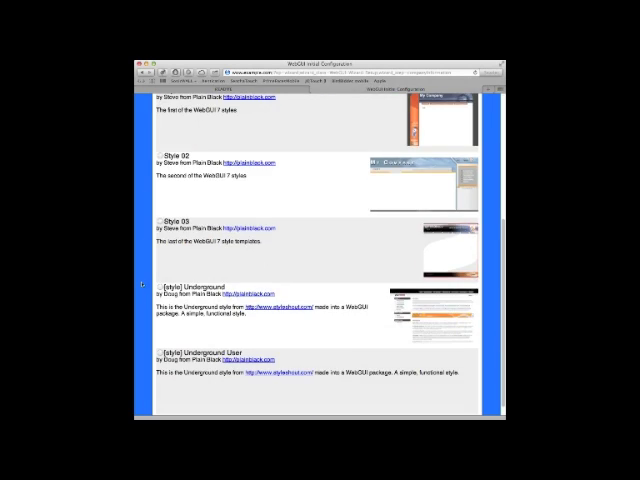
{"action": "scroll", "scroll_direction": "down", "scroll_amount": 3}
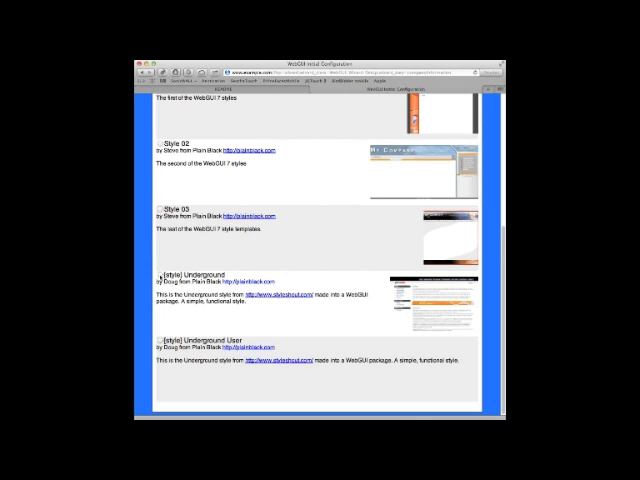
{"action": "scroll", "scroll_direction": "up", "scroll_amount": 3}
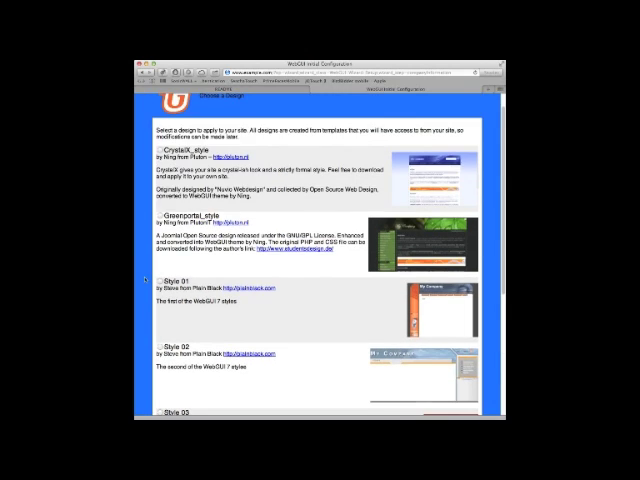
{"action": "scroll", "scroll_direction": "down", "scroll_amount": 3}
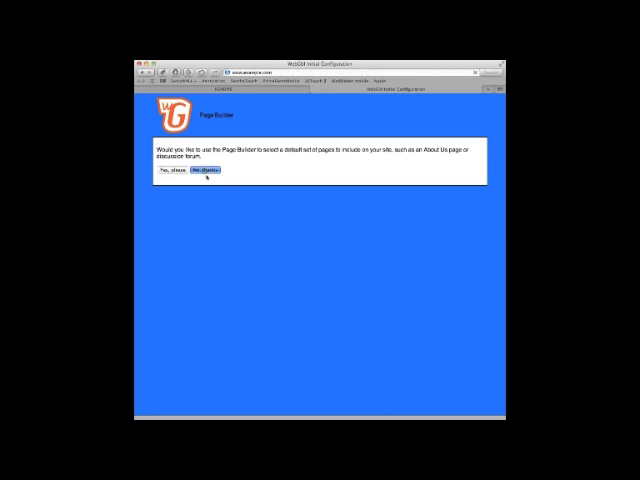
{"action": "left_click", "coordinate": [204, 168]}
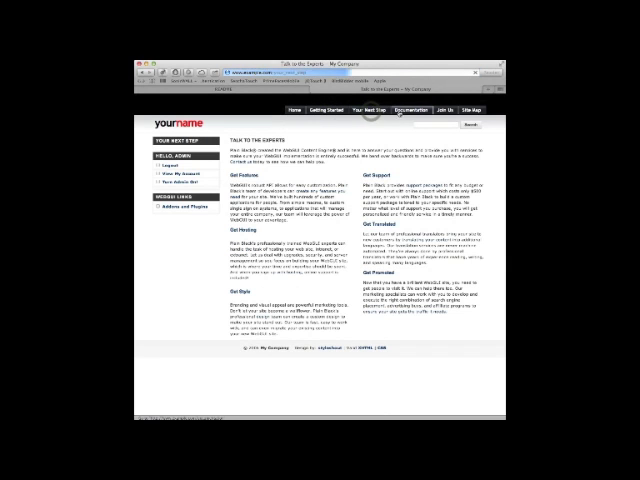
Visit the site's Join Us page, scroll through it, and return to the Welcome page.
{"action": "left_click", "coordinate": [416, 110]}
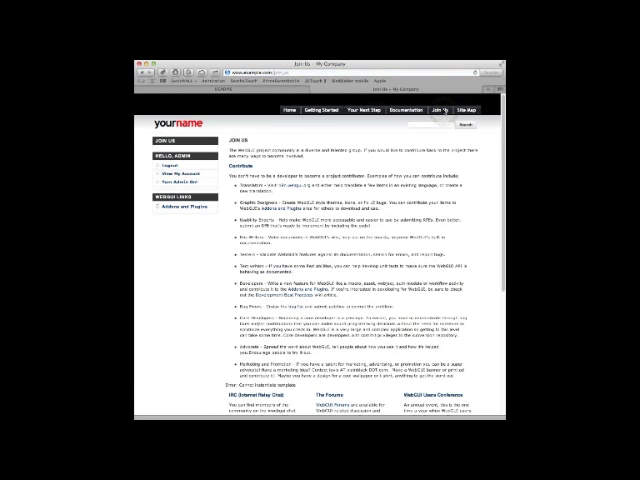
{"action": "scroll", "scroll_direction": "down", "scroll_amount": 3}
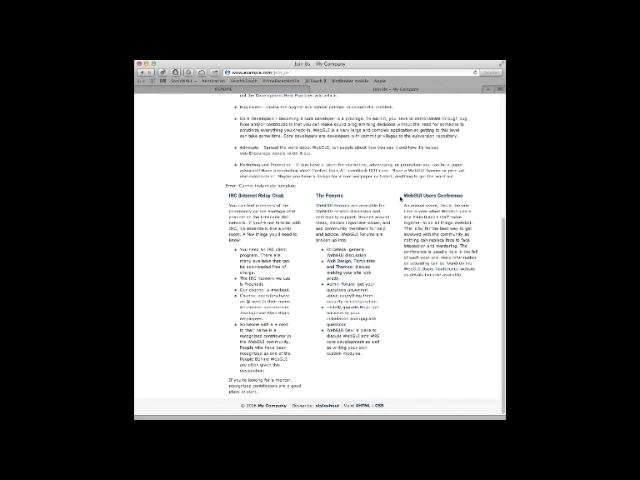
{"action": "scroll", "scroll_direction": "up", "scroll_amount": 3}
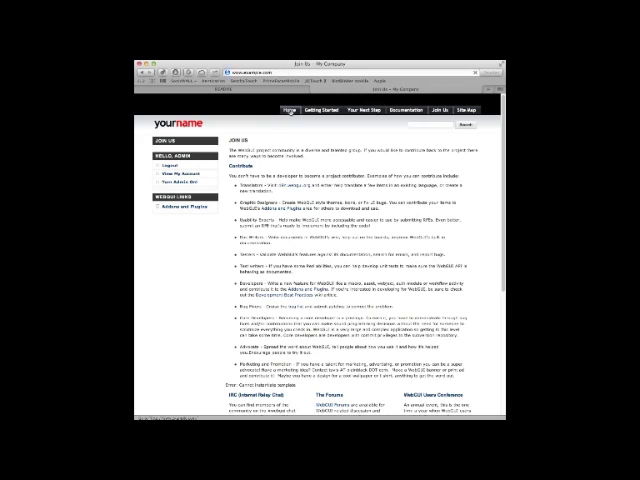
{"action": "left_click", "coordinate": [292, 110]}
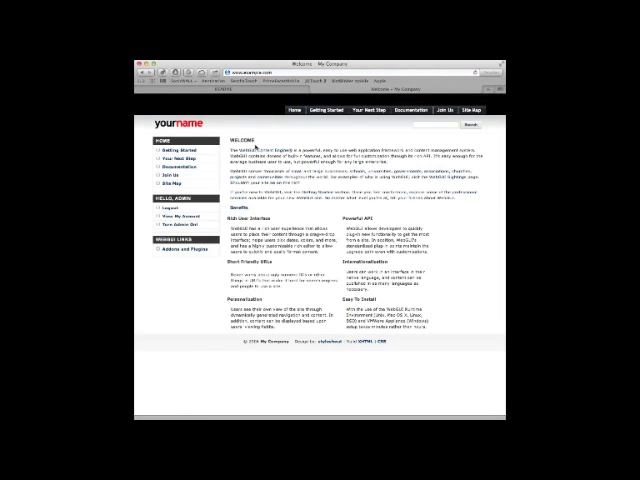